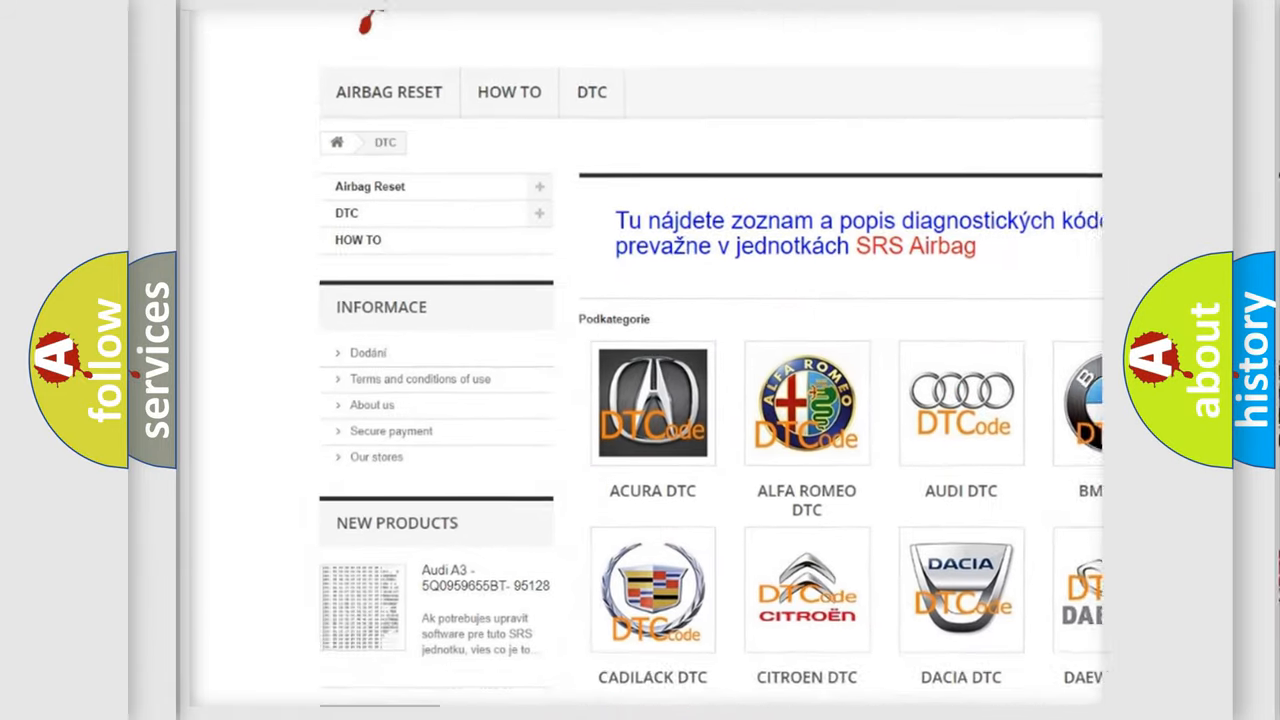
{"action": "scroll", "scroll_direction": "down", "scroll_amount": 3}
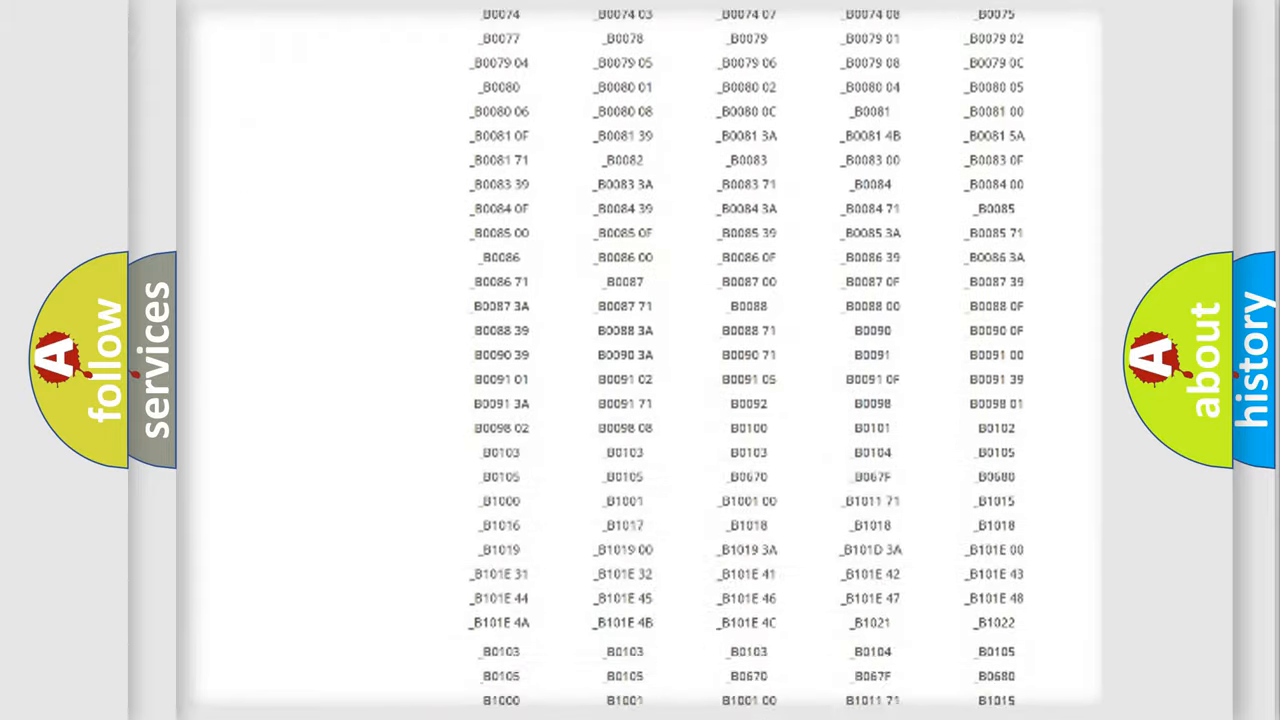
{"action": "scroll", "scroll_direction": "down", "scroll_amount": 3}
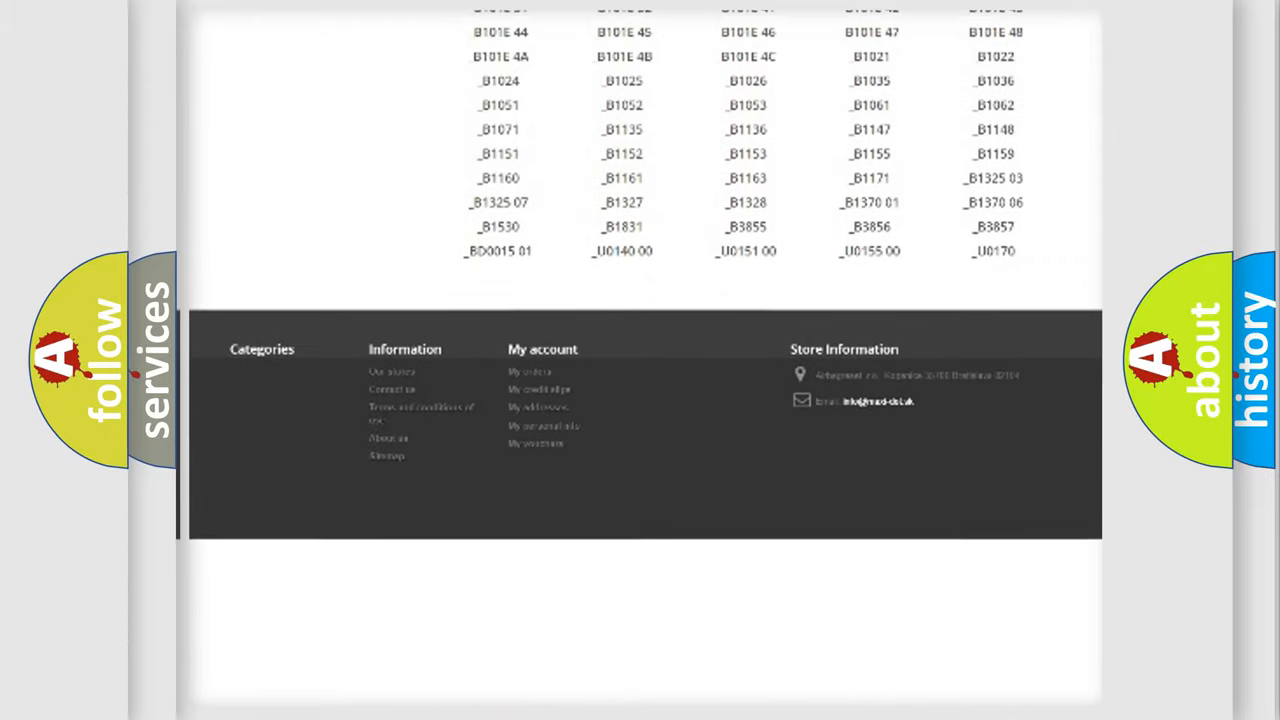
{"action": "scroll", "scroll_direction": "up", "scroll_amount": 3}
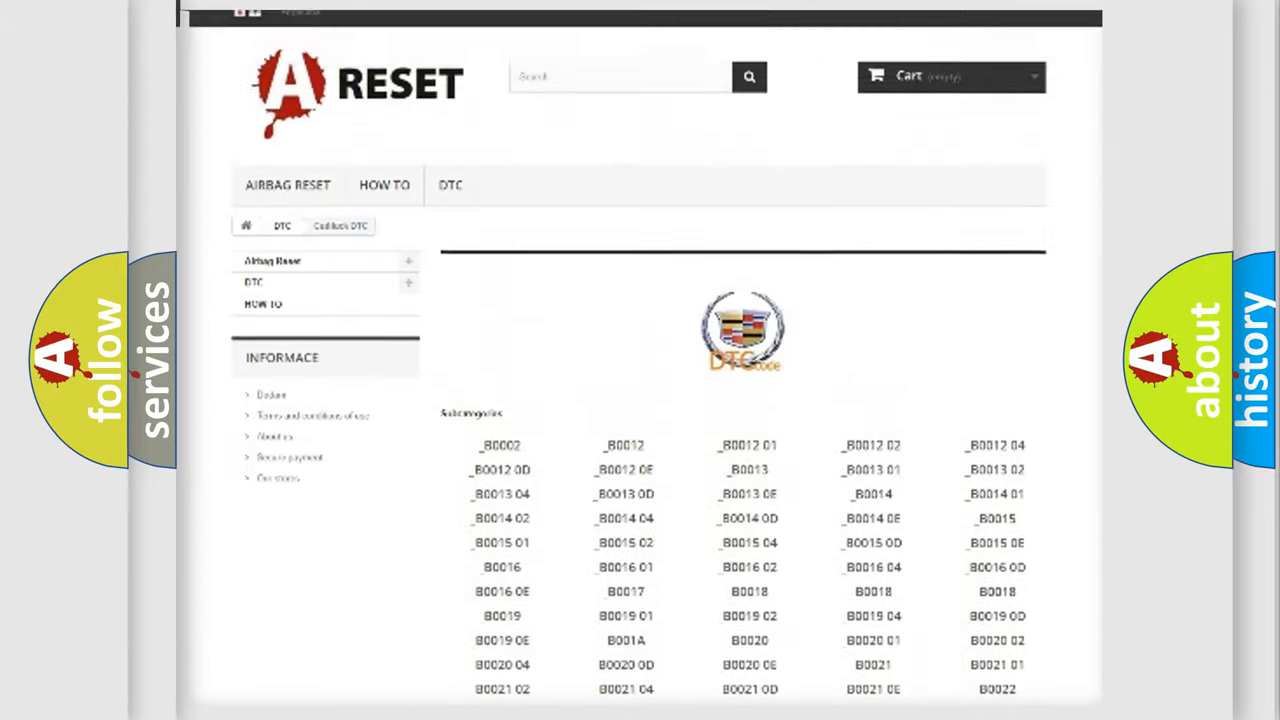